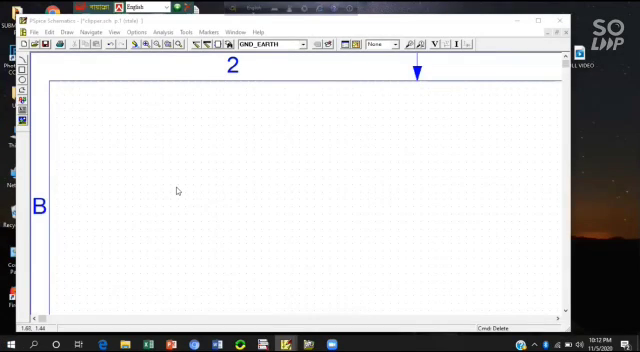
pyautogui.moveTo(178, 196)
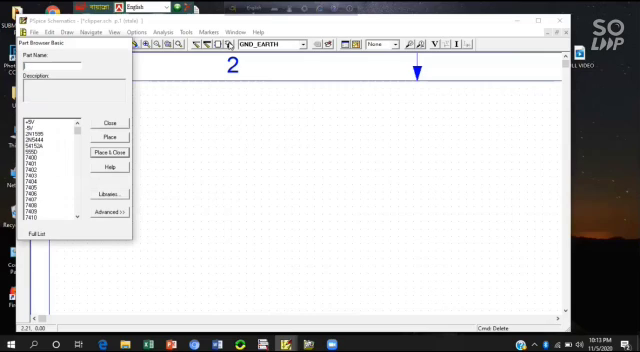
# - Place the Q2N2222 transistor and a resistor R beside it on the schematic
pyautogui.write('R')
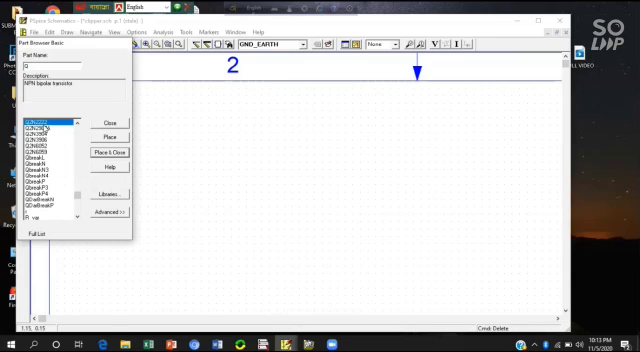
pyautogui.click(36, 118)
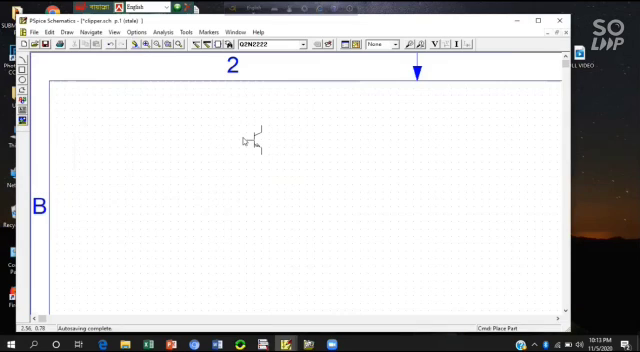
pyautogui.click(254, 140)
pyautogui.write('r')
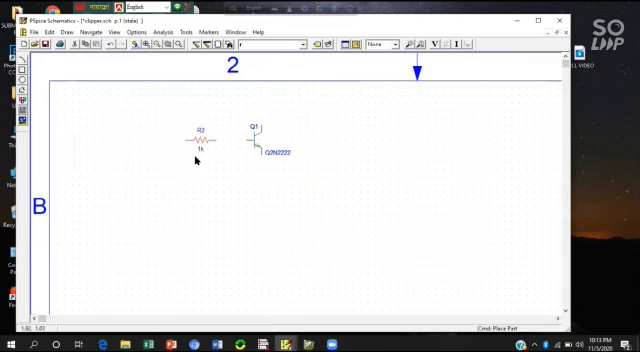
# - Set the resistor's value to 100 via the Set Attribute Value dialog
pyautogui.click(200, 142)
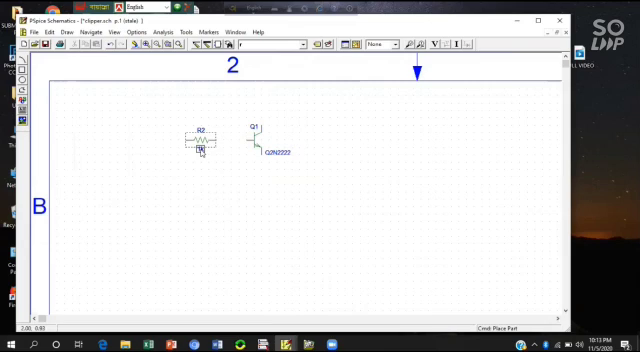
pyautogui.doubleClick(202, 144)
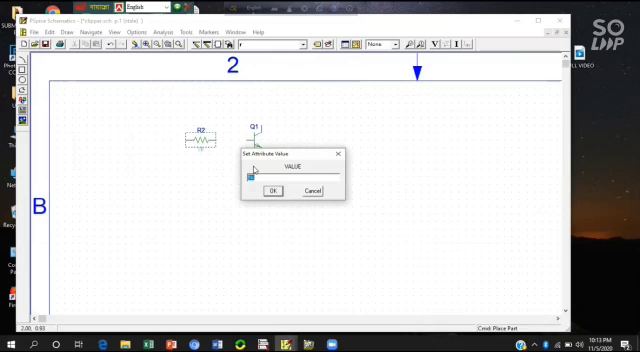
pyautogui.write('100')
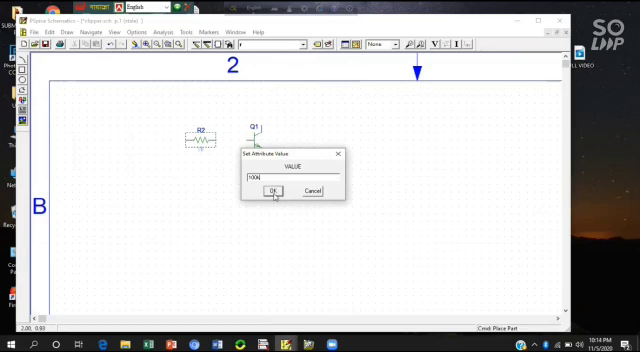
pyautogui.click(276, 192)
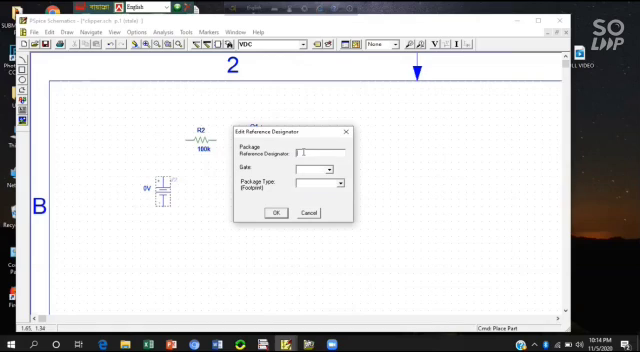
# - Place two VDC sources and rename the base-side source's reference designator
pyautogui.write('VN')
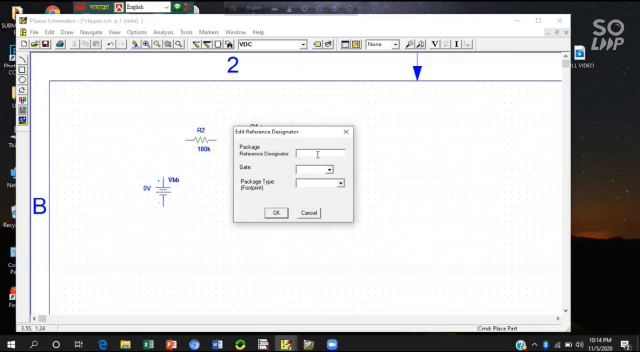
pyautogui.write('M')
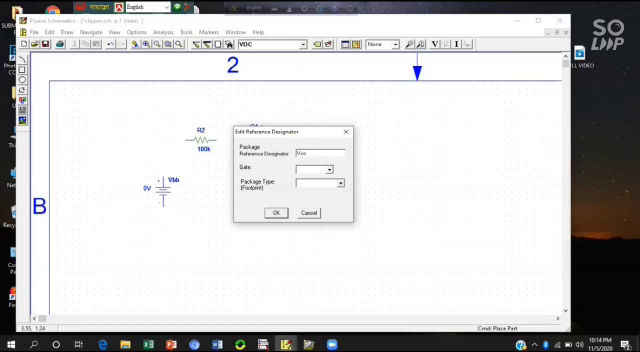
pyautogui.click(272, 212)
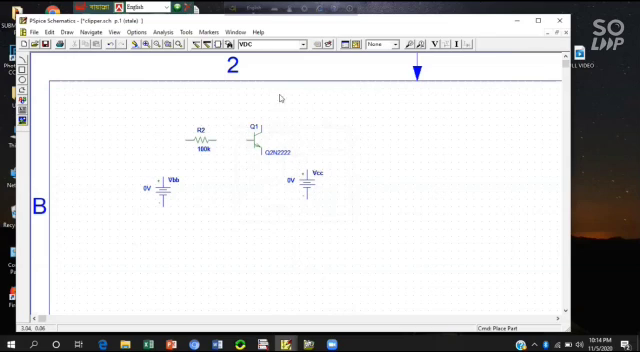
pyautogui.moveTo(276, 168)
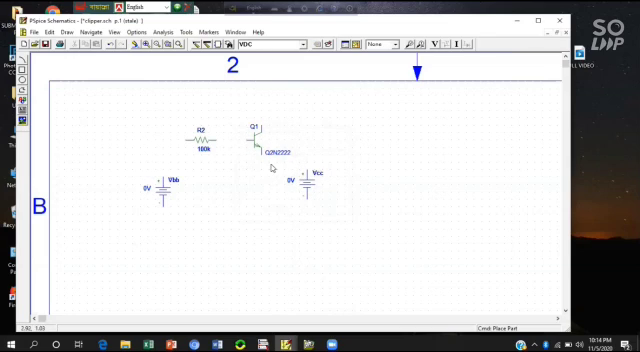
pyautogui.moveTo(250, 130)
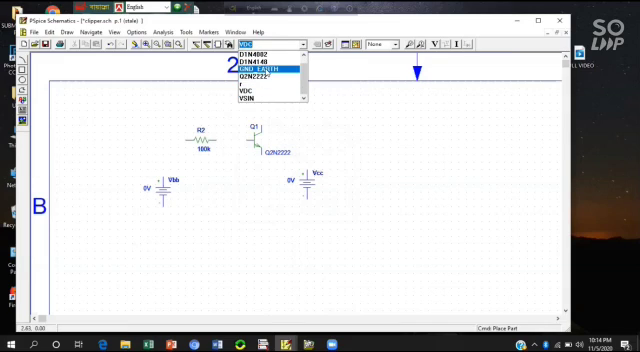
# - Pick a part from the recently used parts dropdown before wiring
pyautogui.click(252, 64)
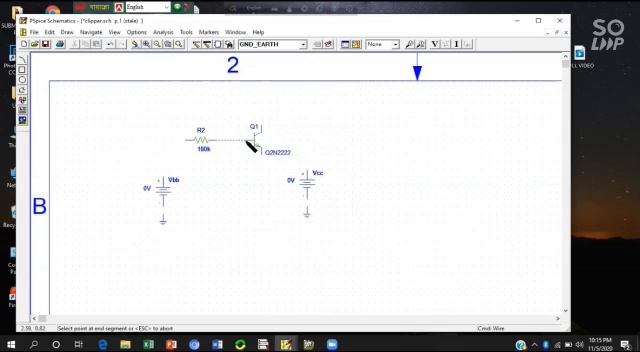
# - Wire R1, Q1 and both VDC sources into closed loops starting at the transistor
pyautogui.click(248, 140)
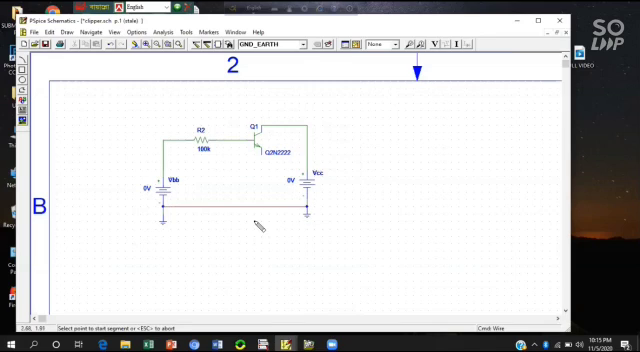
pyautogui.moveTo(270, 148)
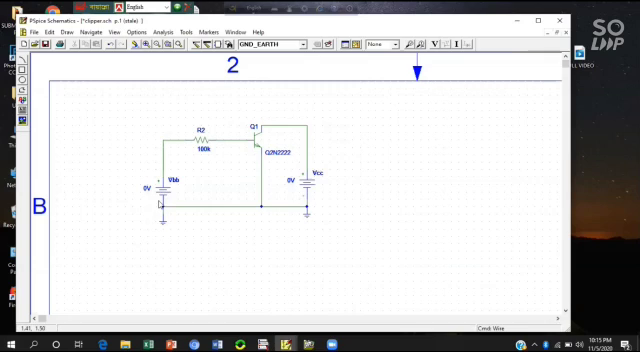
pyautogui.moveTo(104, 212)
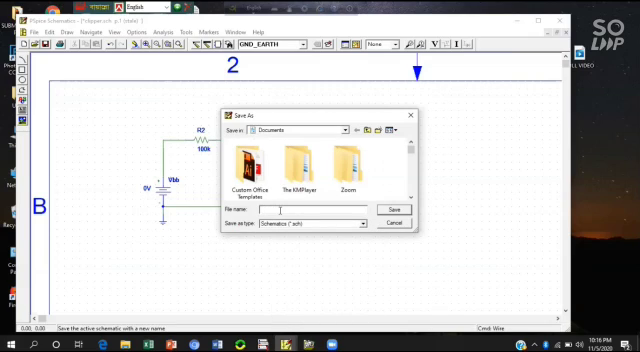
# - Save the schematic as BJT in the Documents folder
pyautogui.write('B')
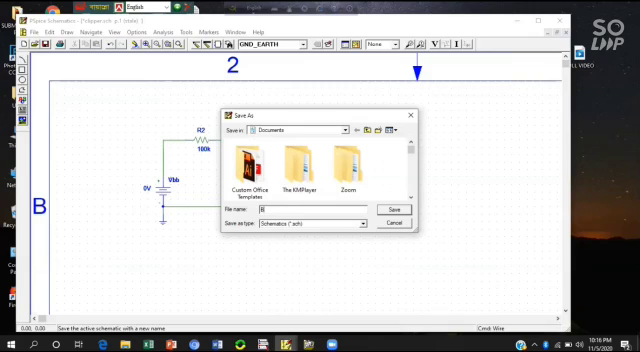
pyautogui.write('/T')
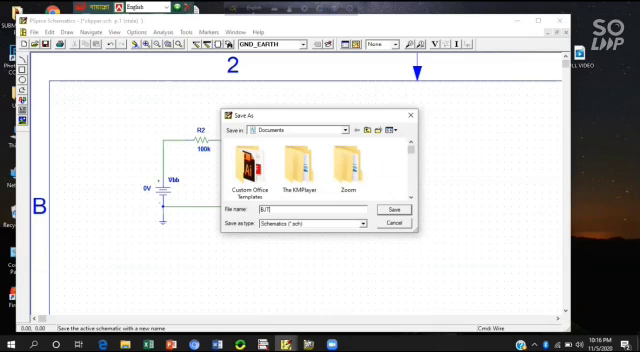
pyautogui.write('as')
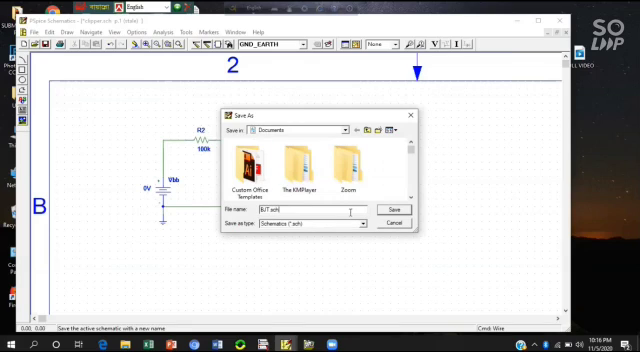
pyautogui.click(400, 208)
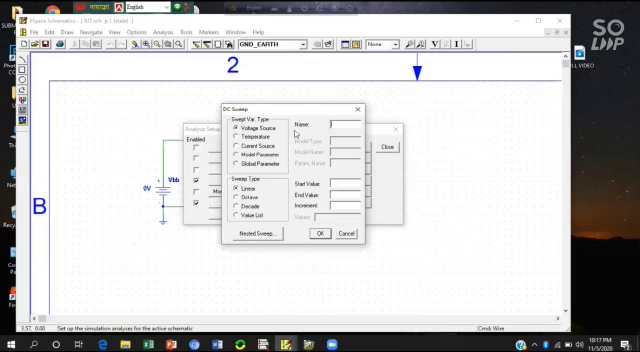
pyautogui.moveTo(296, 132)
pyautogui.write('Vcc')
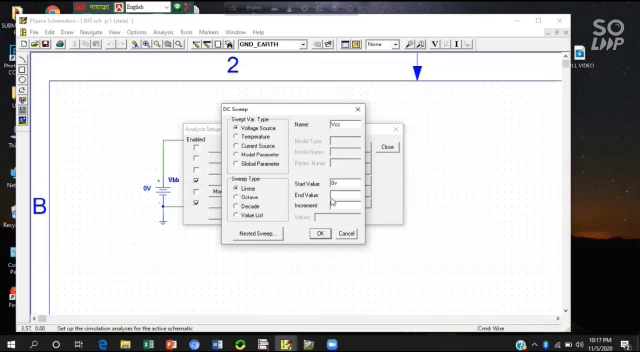
# - Enter End Value 10 and Increment 0.01 for the linear voltage-source DC sweep
pyautogui.write('10v')
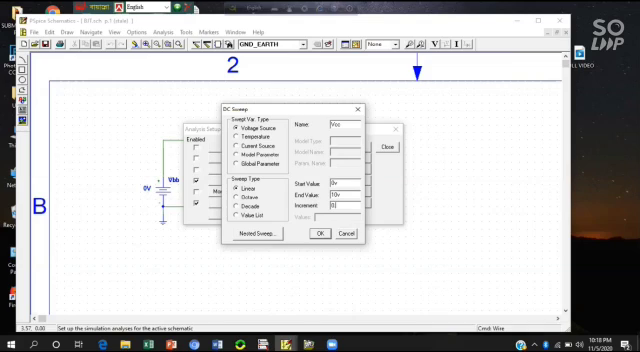
pyautogui.write('0.01')
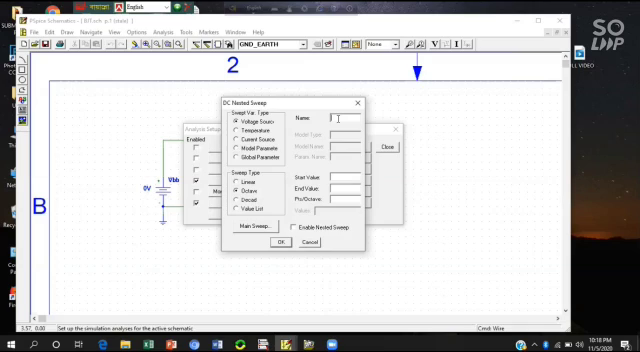
# - Define a linear nested sweep of Vbb with value 24 and enable it
pyautogui.write('Vbb')
pyautogui.click(344, 188)
pyautogui.write('12.7')
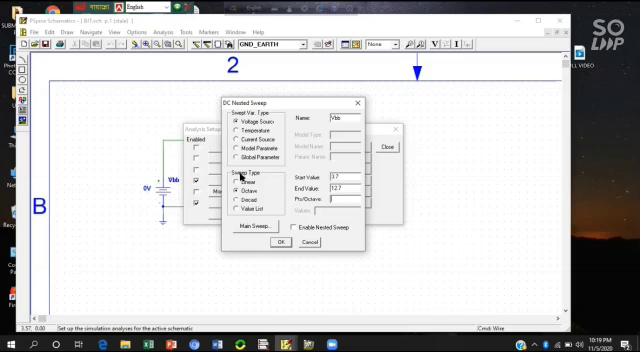
pyautogui.click(244, 184)
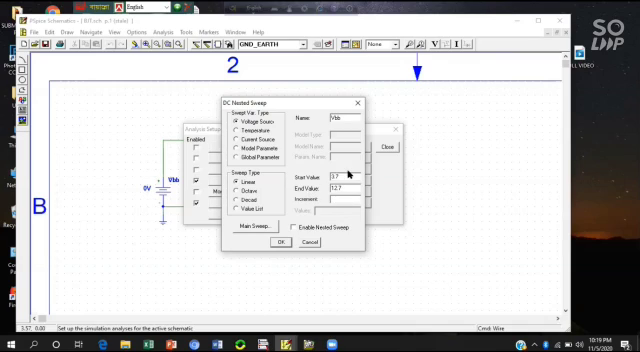
pyautogui.moveTo(320, 196)
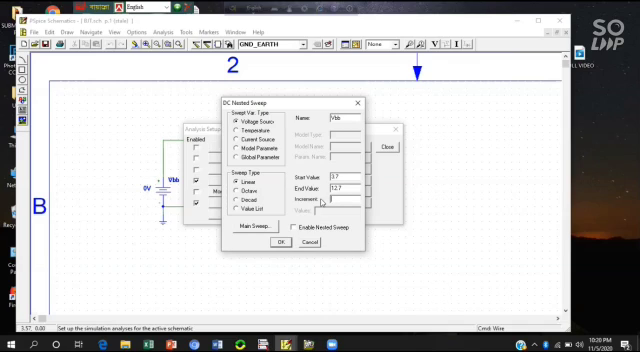
pyautogui.write('24')
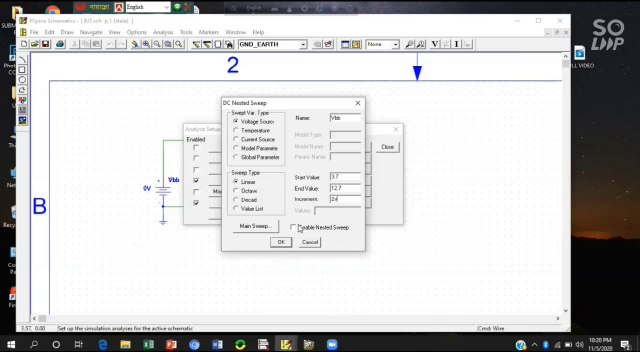
pyautogui.click(294, 228)
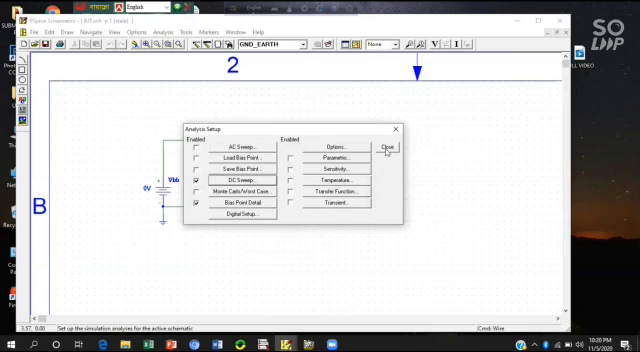
# - Close the Analysis Setup dialog with the DC sweep enabled
pyautogui.click(388, 148)
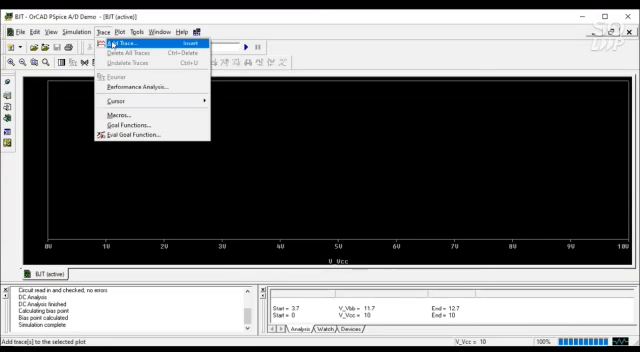
# - Add the collector current trace IC(Q1) to the Probe plot
pyautogui.click(132, 44)
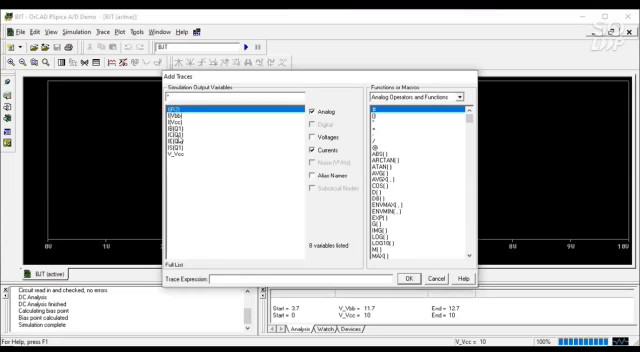
pyautogui.moveTo(176, 136)
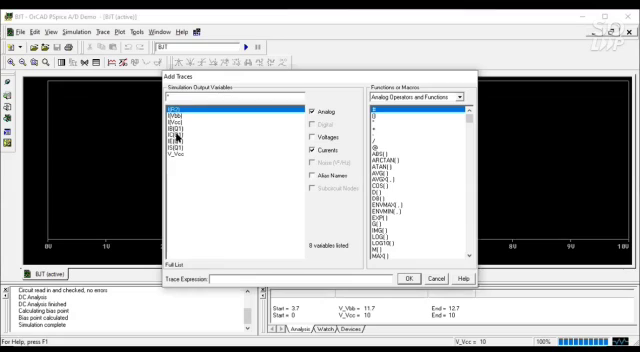
pyautogui.click(184, 136)
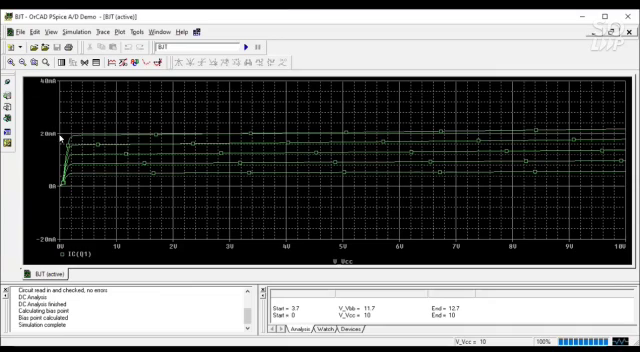
pyautogui.moveTo(212, 194)
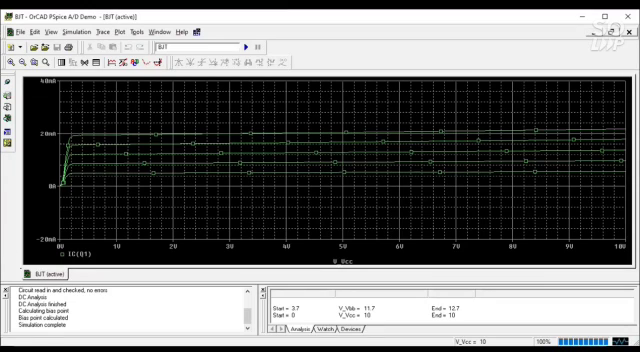
# - Bring up the print preview of the collector-current characteristic curve family in Probe
pyautogui.click(16, 32)
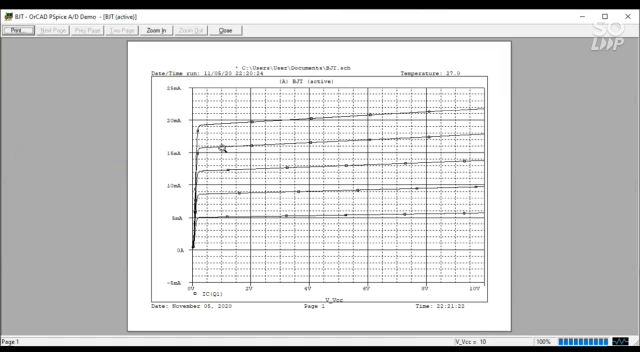
pyautogui.moveTo(210, 180)
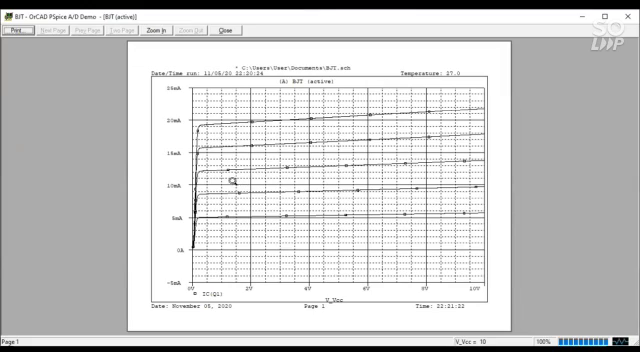
pyautogui.moveTo(384, 276)
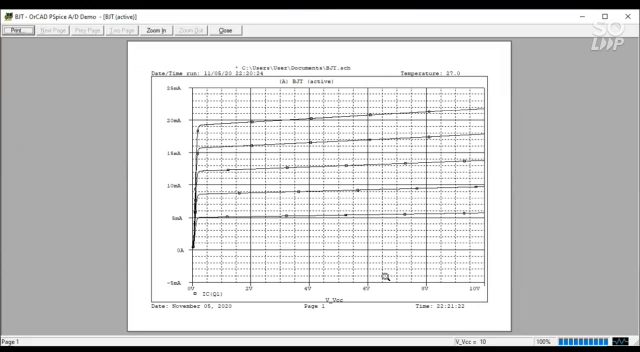